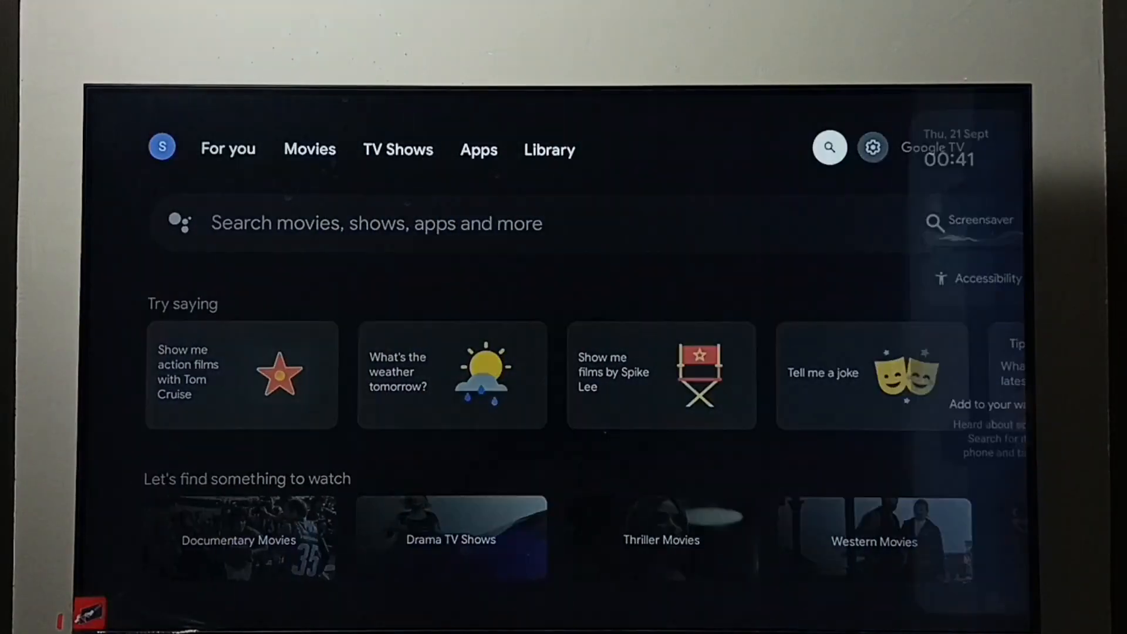
Navigate from the quick panel through Accessibility to the TalkBack settings page.
click(872, 148)
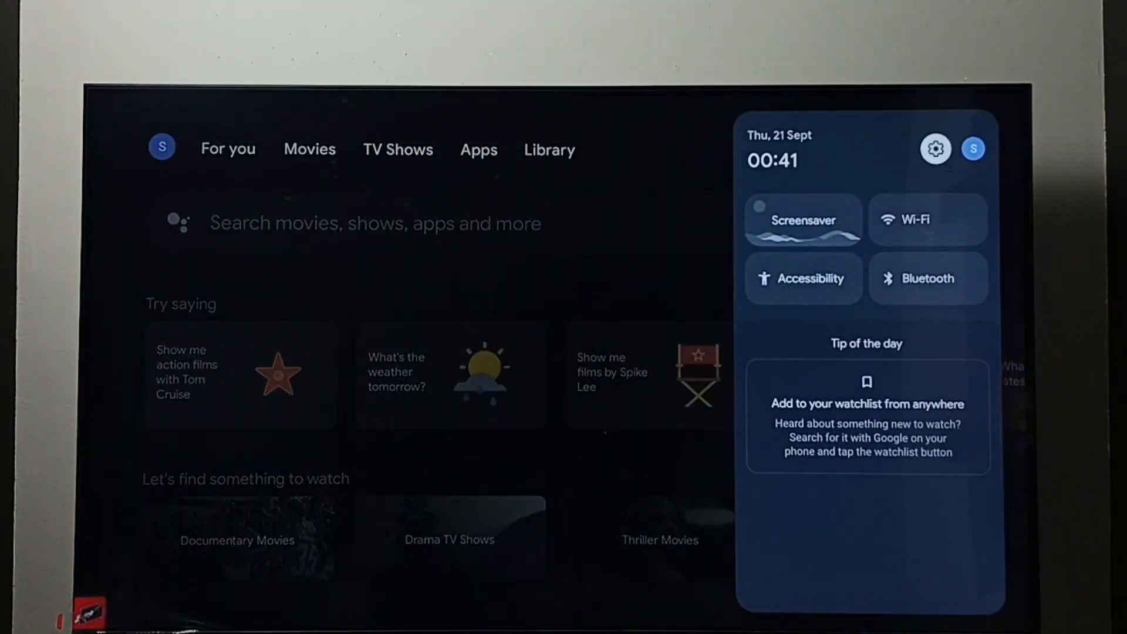
click(936, 149)
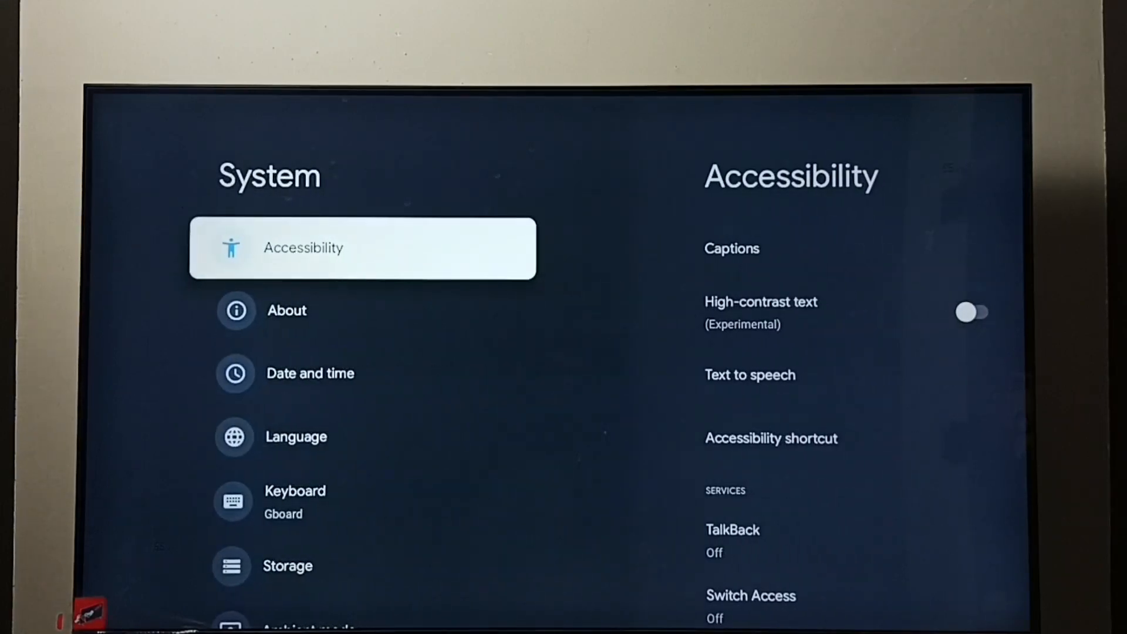
click(363, 248)
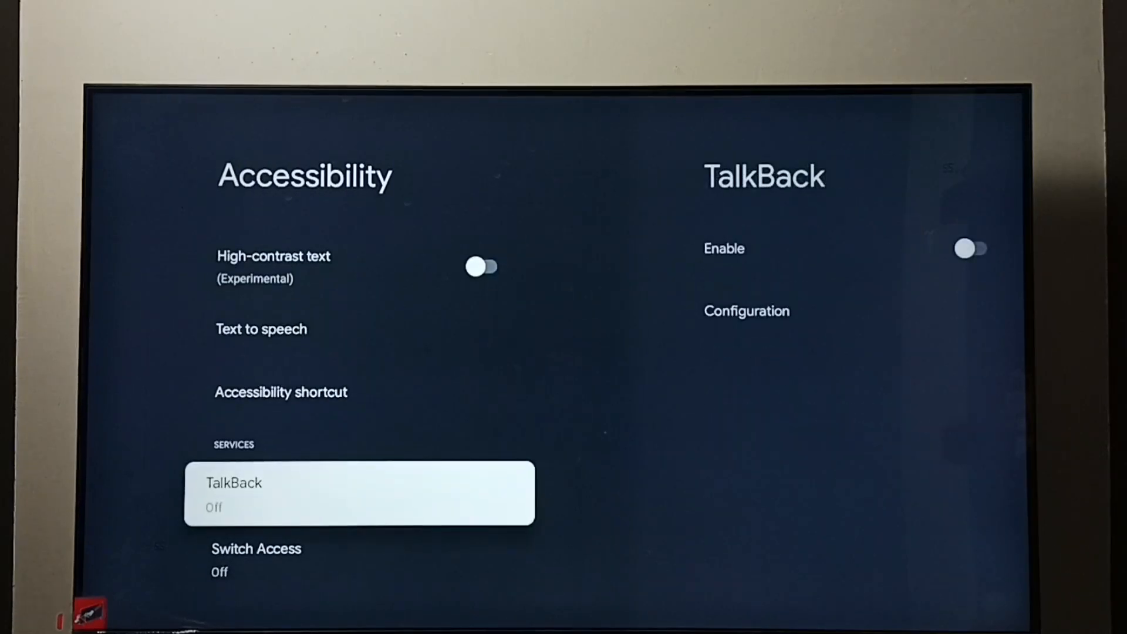
click(358, 492)
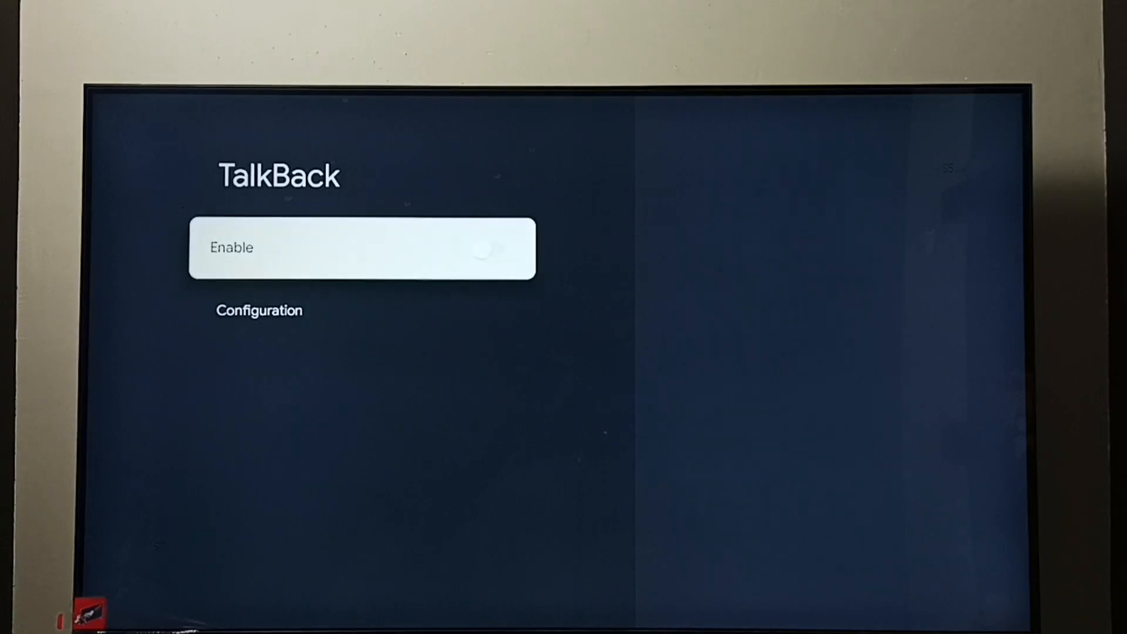
Enable TalkBack and accept the Use TalkBack data-collection prompt with OK.
click(361, 247)
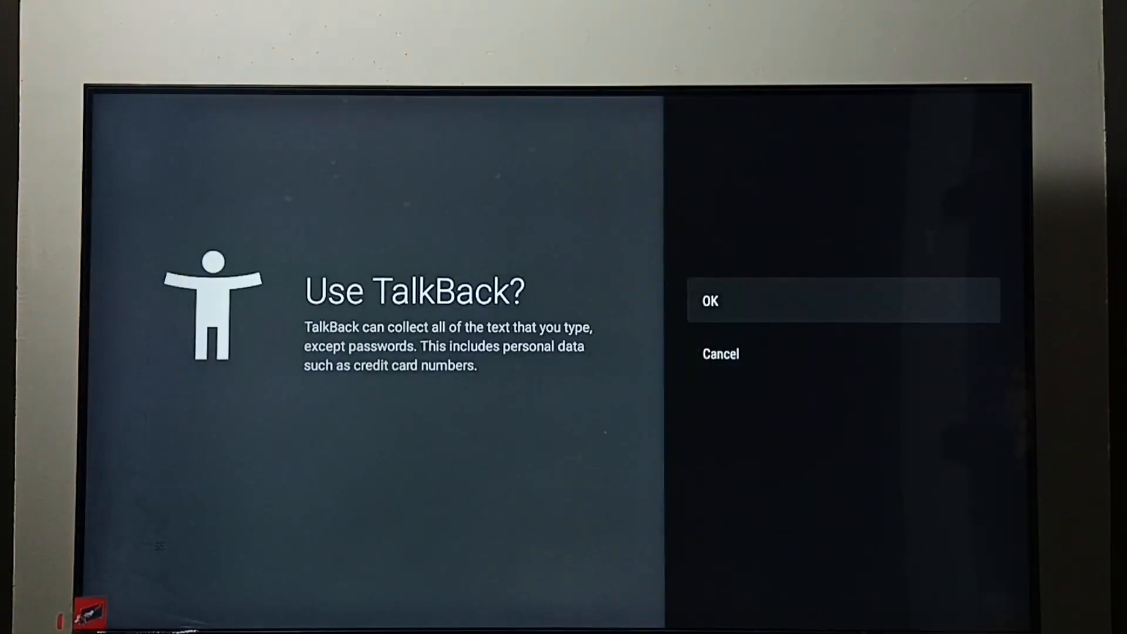
click(848, 299)
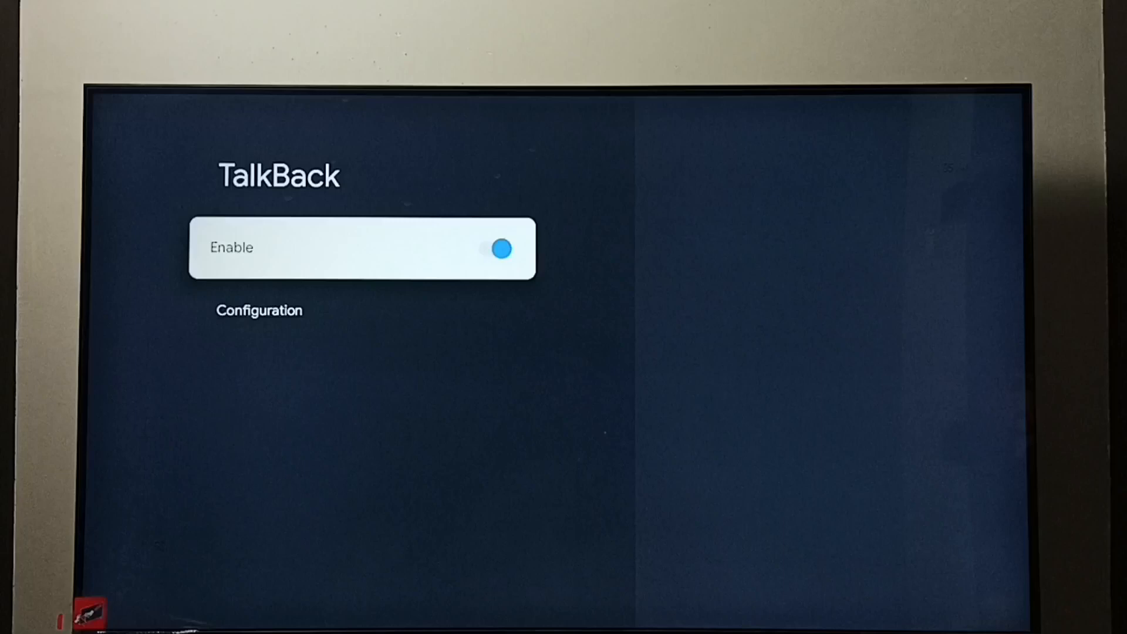
Return to the home screen, then show and dismiss the quick settings panel with TalkBack active.
key(Down)
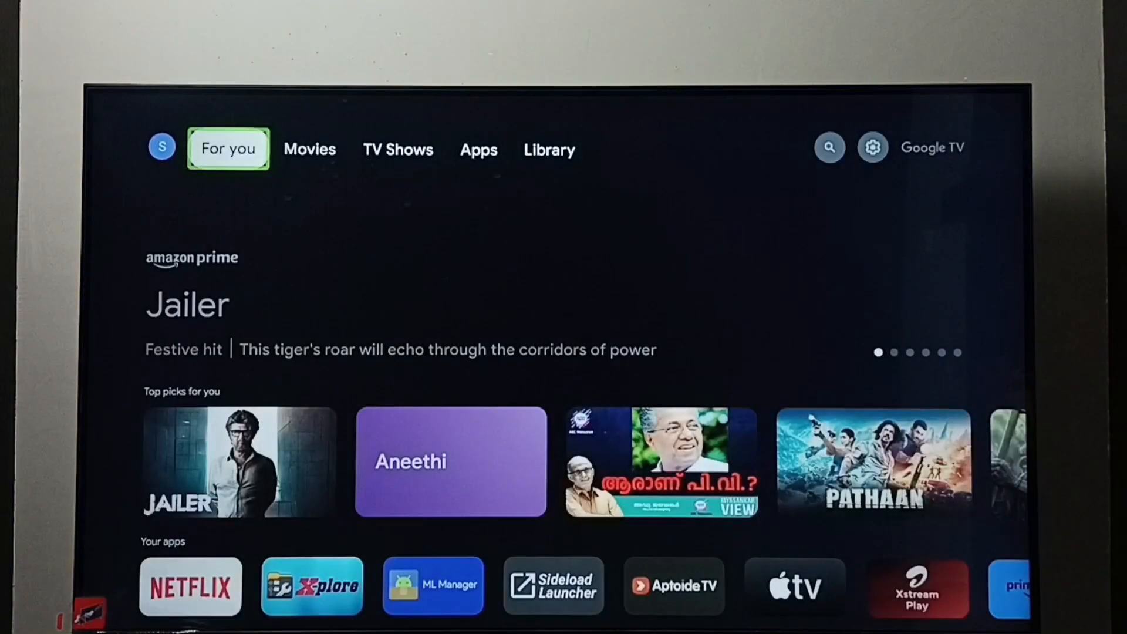
click(479, 150)
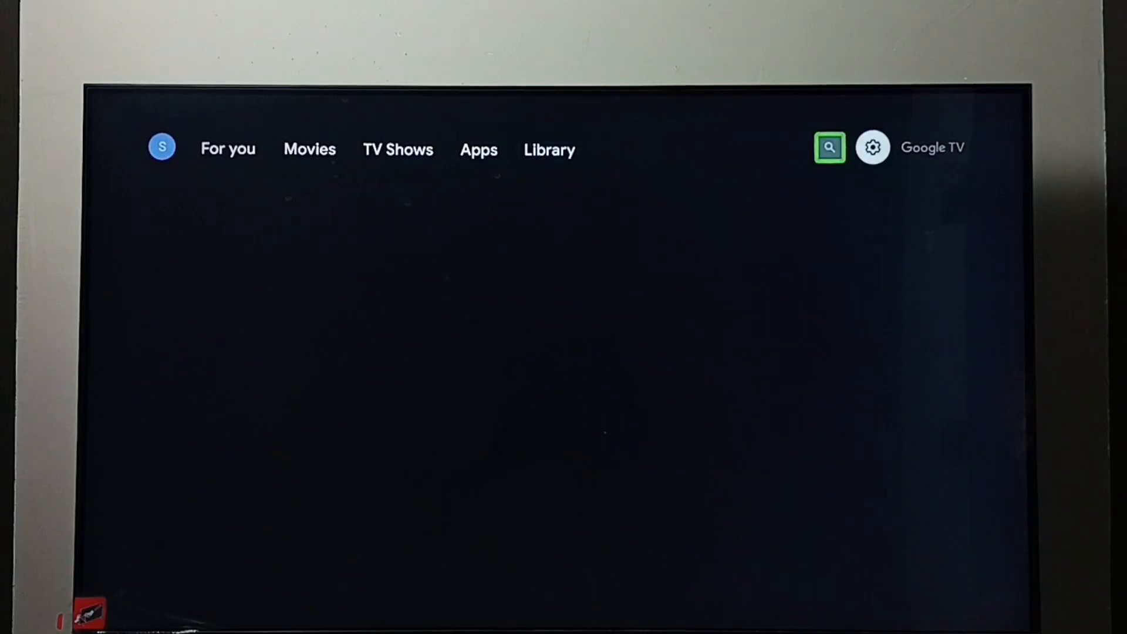
click(872, 148)
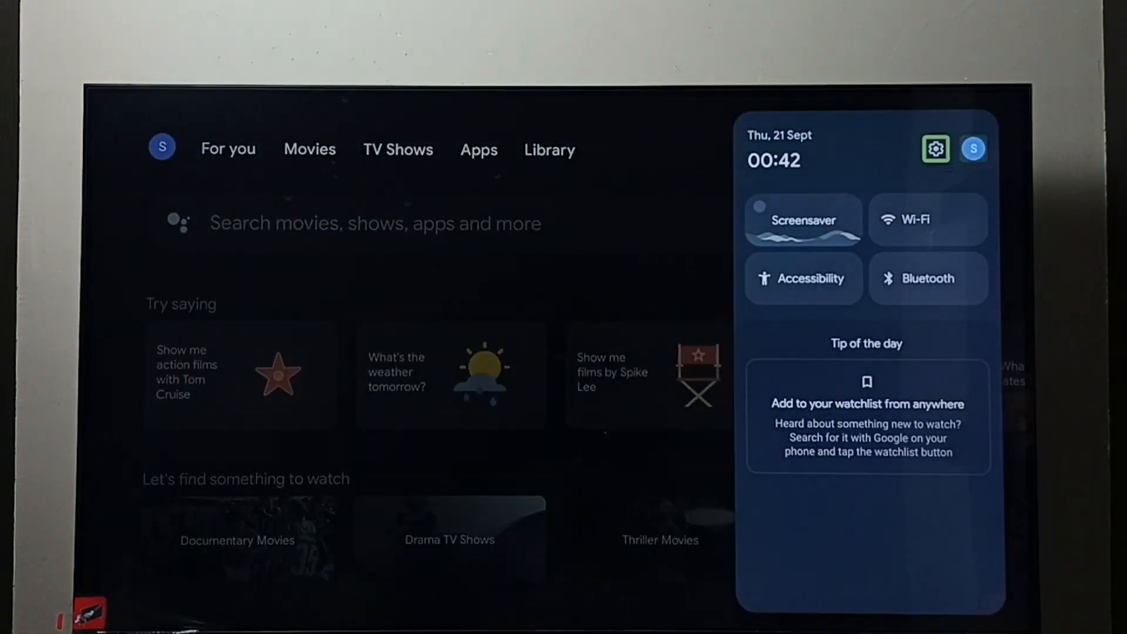
mouse_move(974, 149)
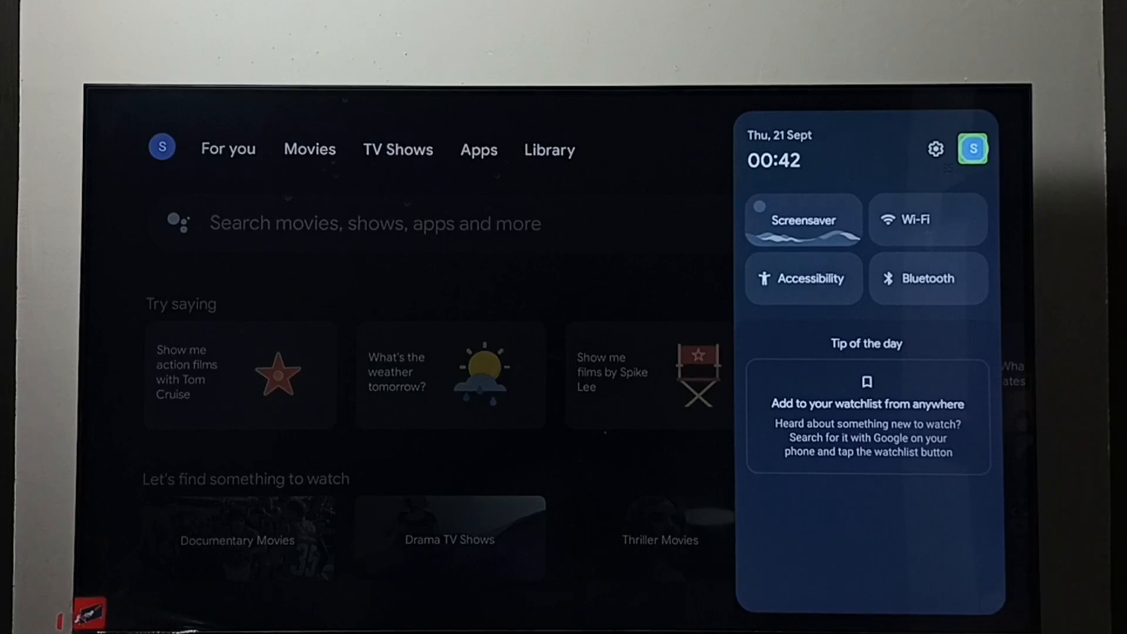
mouse_move(936, 149)
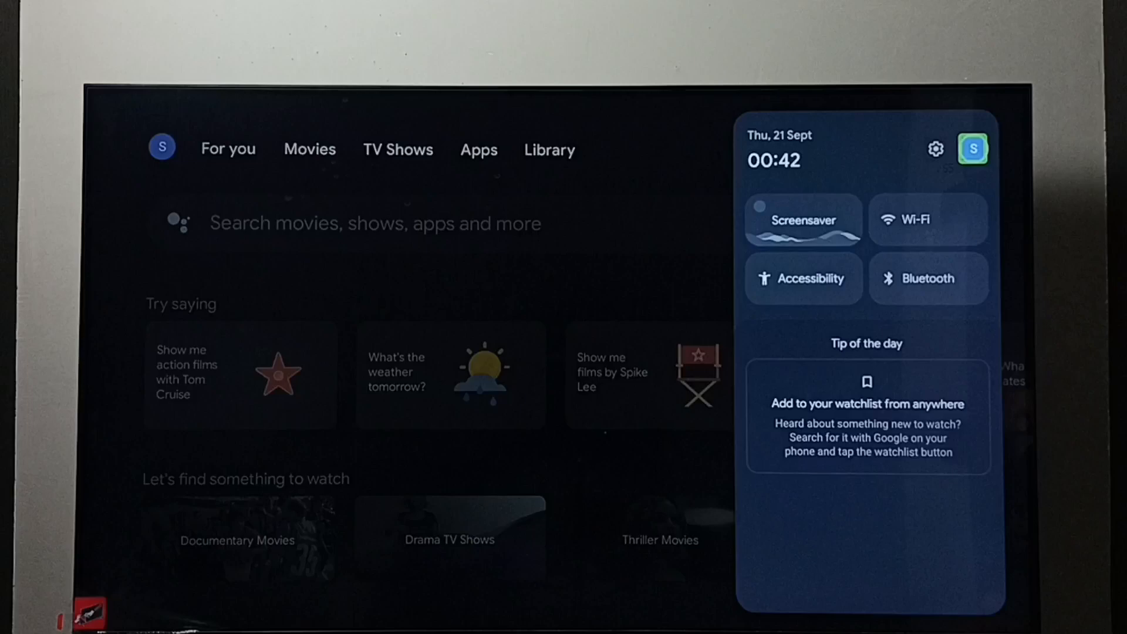
click(974, 149)
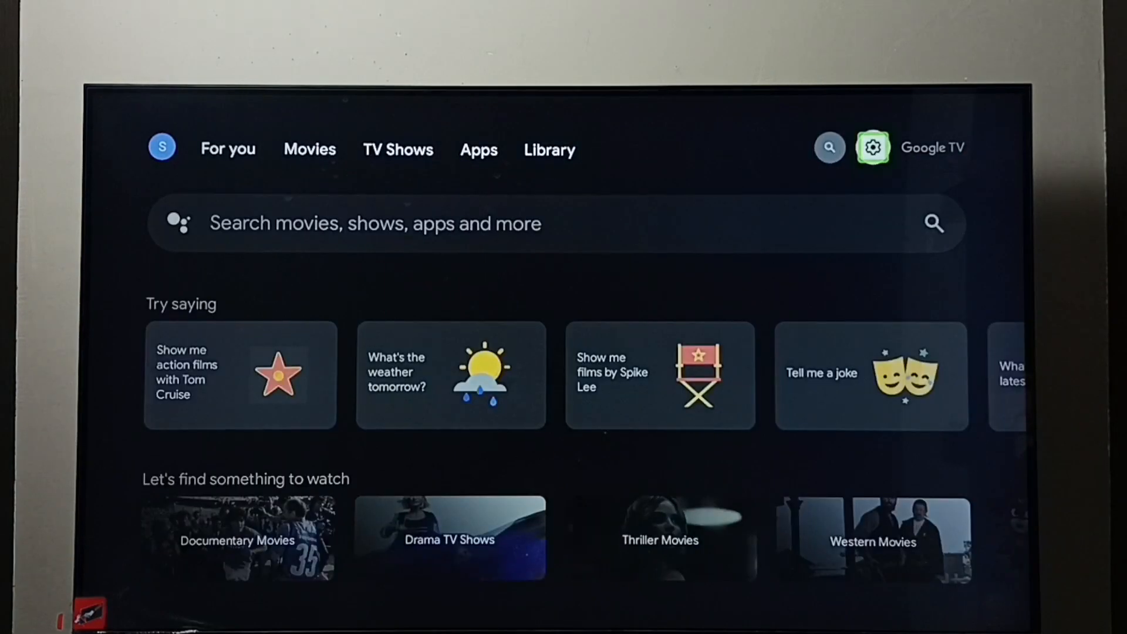
Reach the TalkBack page again via Settings > System > Accessibility.
click(873, 148)
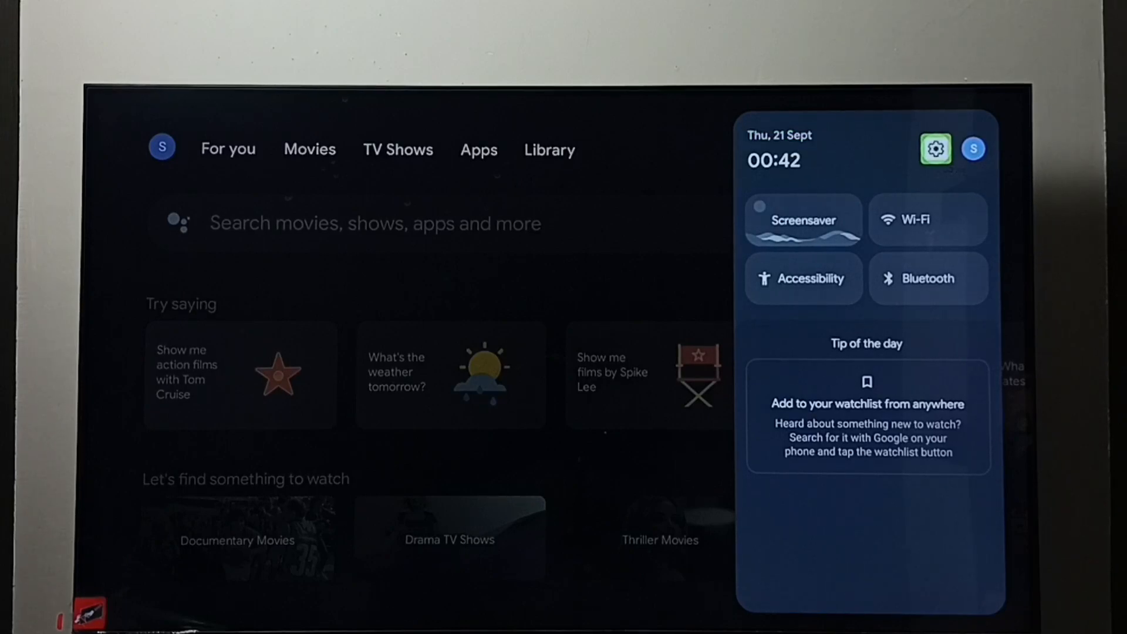
click(936, 149)
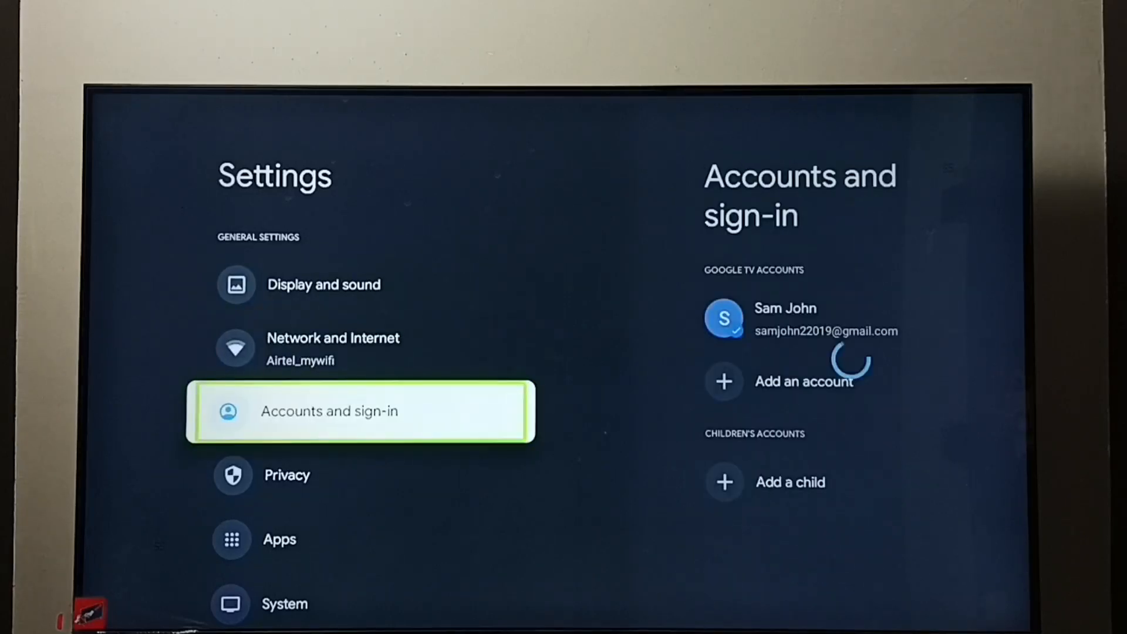
scroll(down, 3)
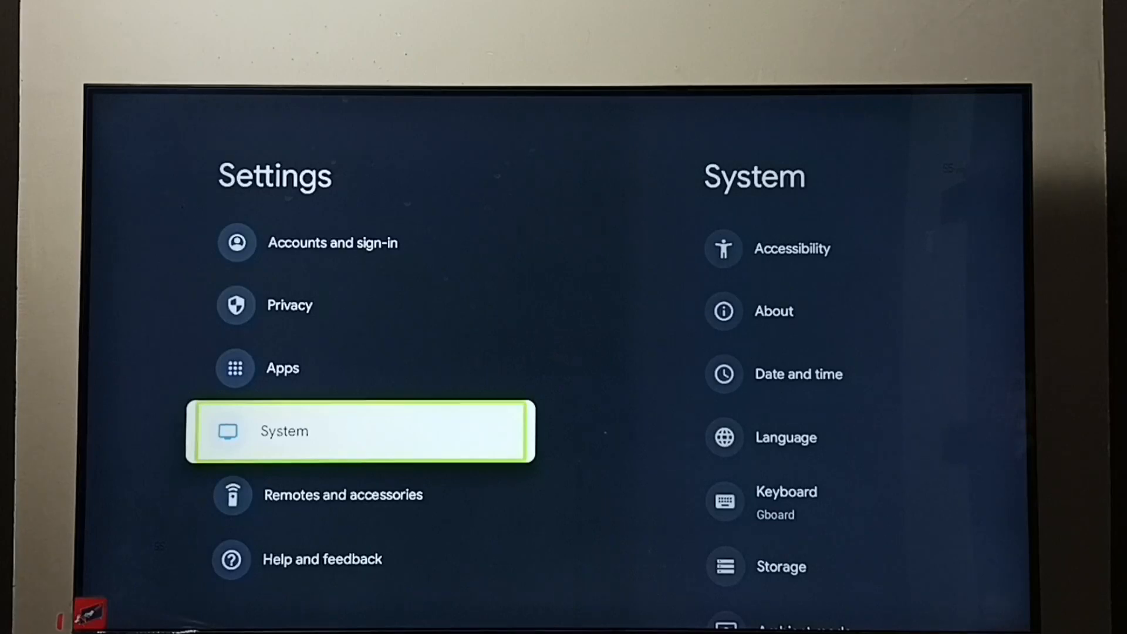
click(359, 431)
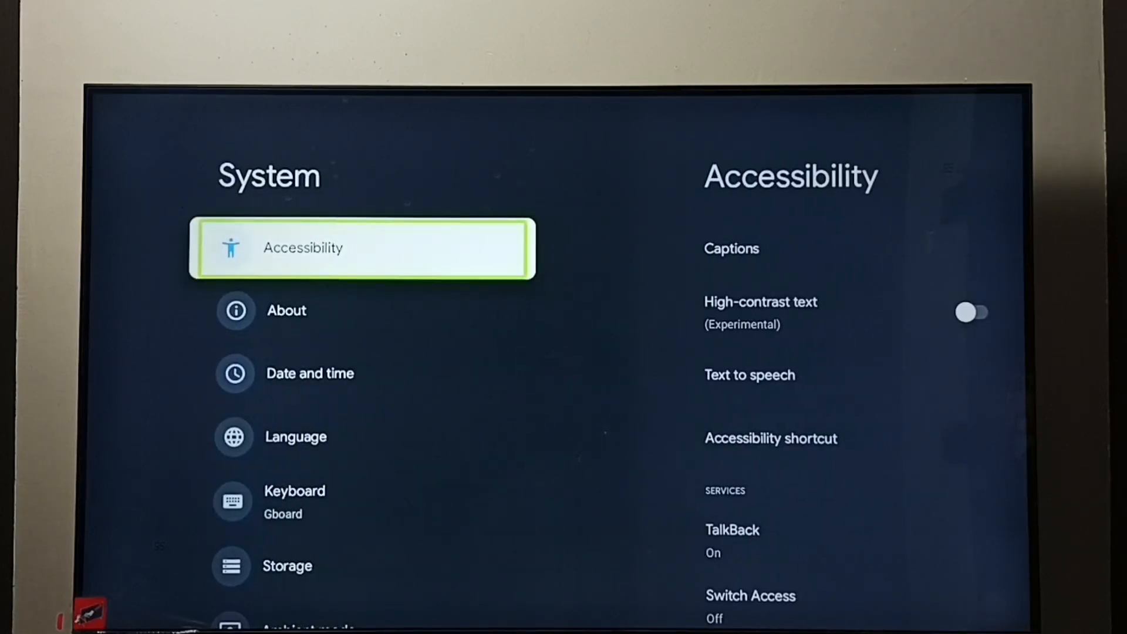
click(363, 248)
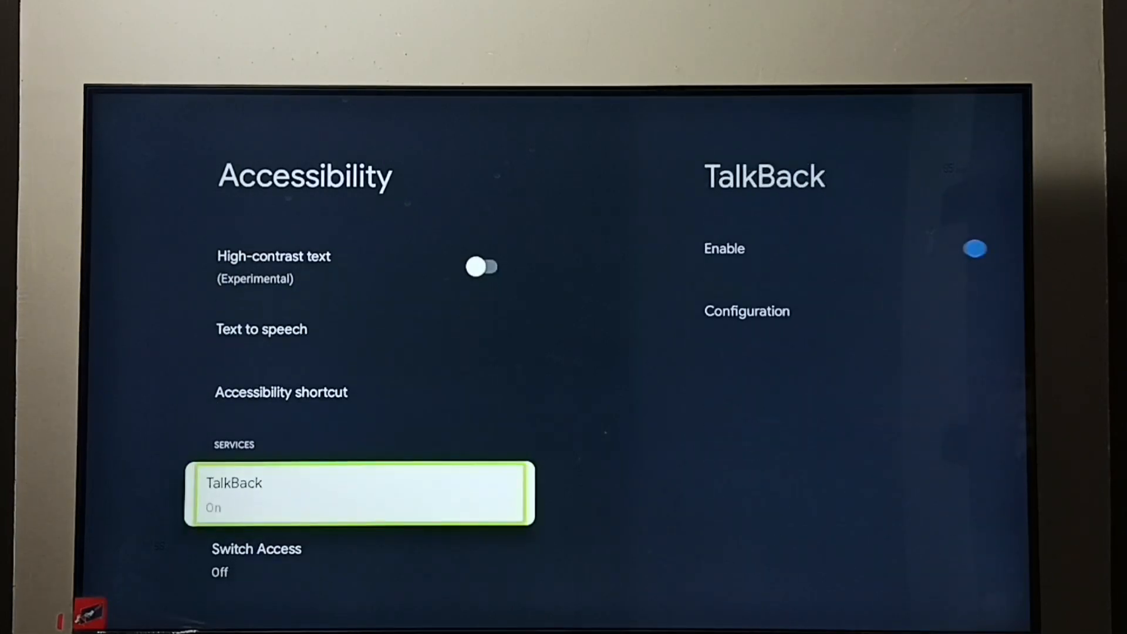
click(359, 493)
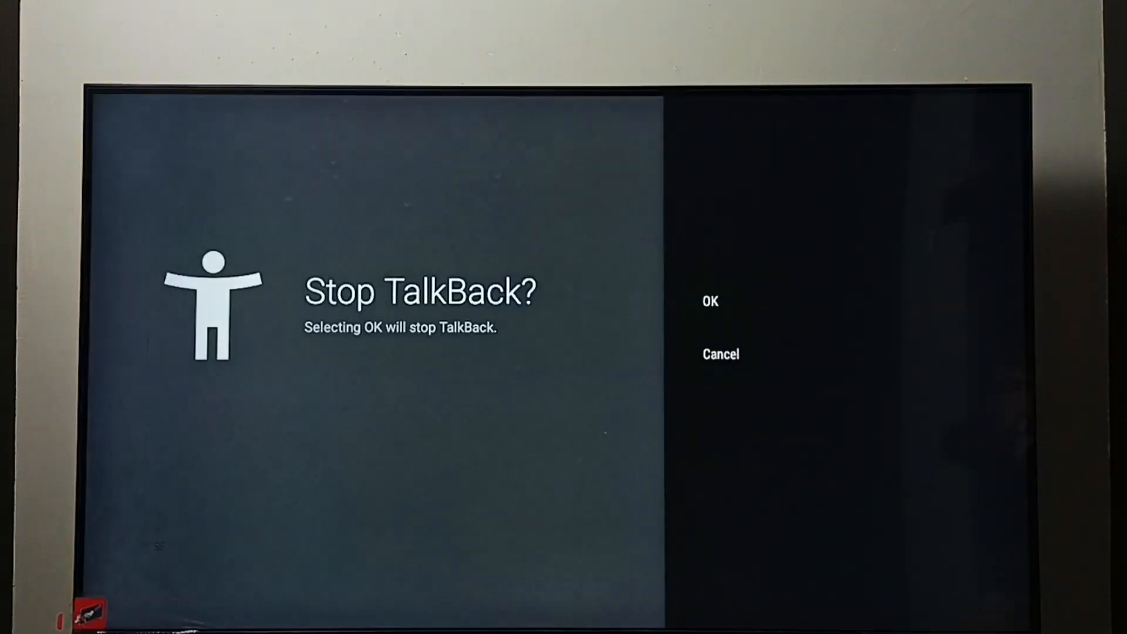
Switch TalkBack off and confirm the Stop TalkBack prompt with OK.
click(709, 300)
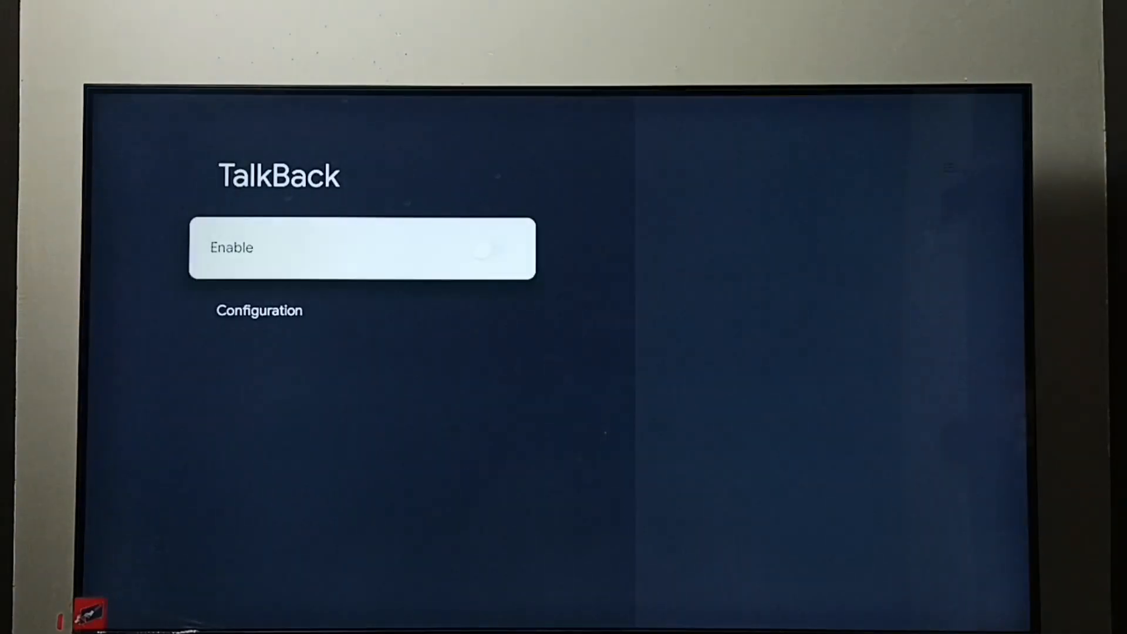